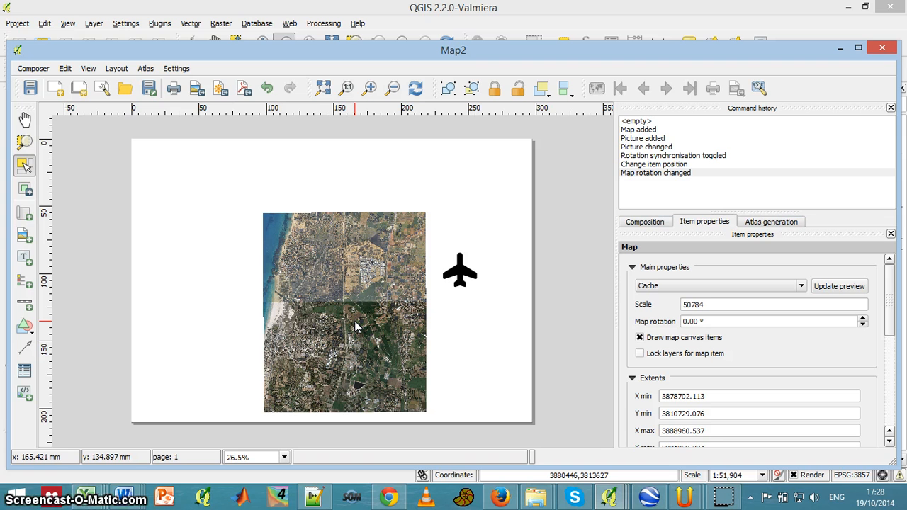
mouse_move(354, 177)
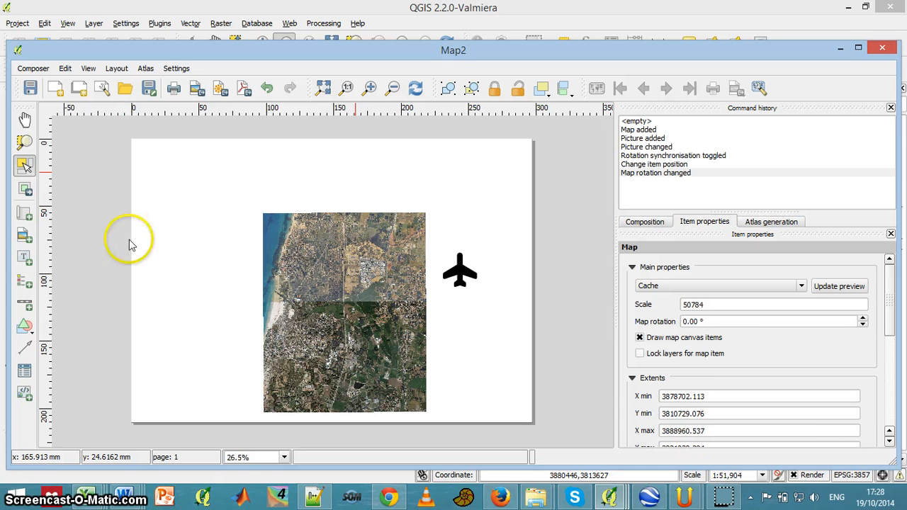
mouse_move(26, 305)
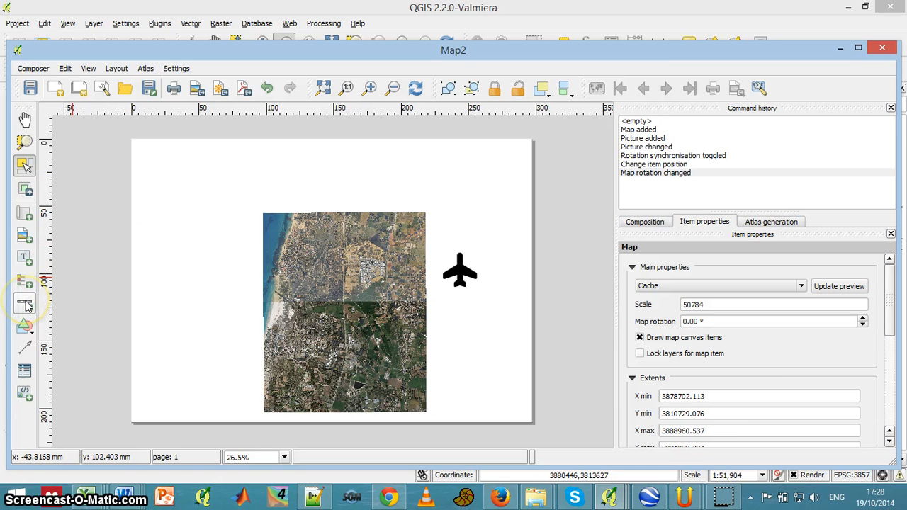
mouse_move(25, 304)
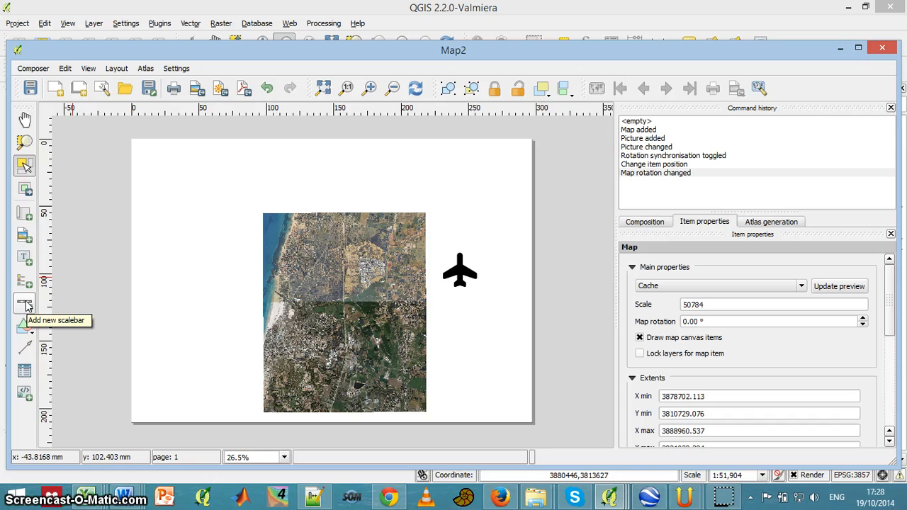
mouse_move(272, 172)
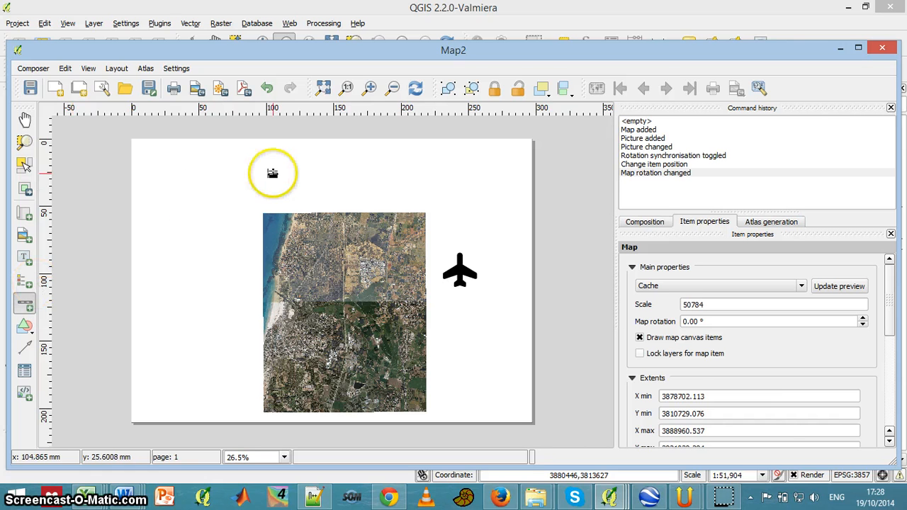
- Place a new scale bar in meters on the page above the satellite map
click(25, 166)
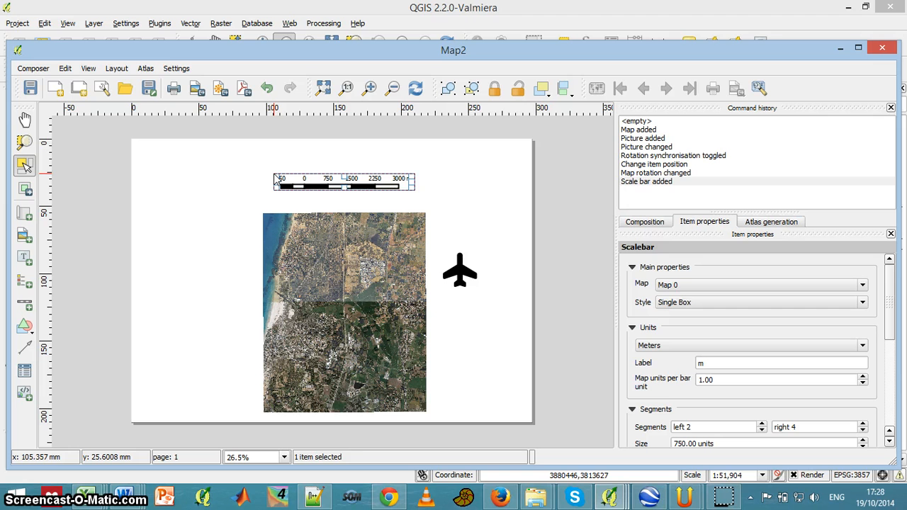
mouse_move(507, 199)
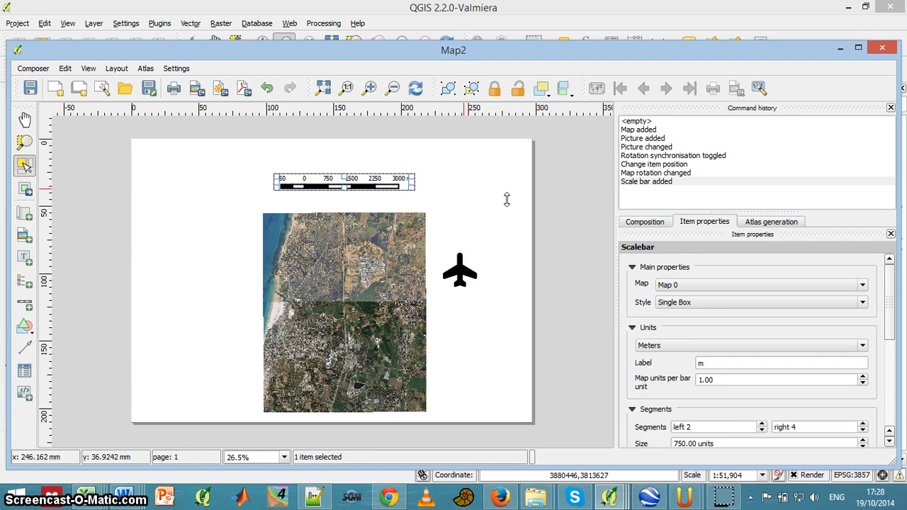
- In Segments, set left to 1 and the segment size to 1000 units
scroll(down, 3)
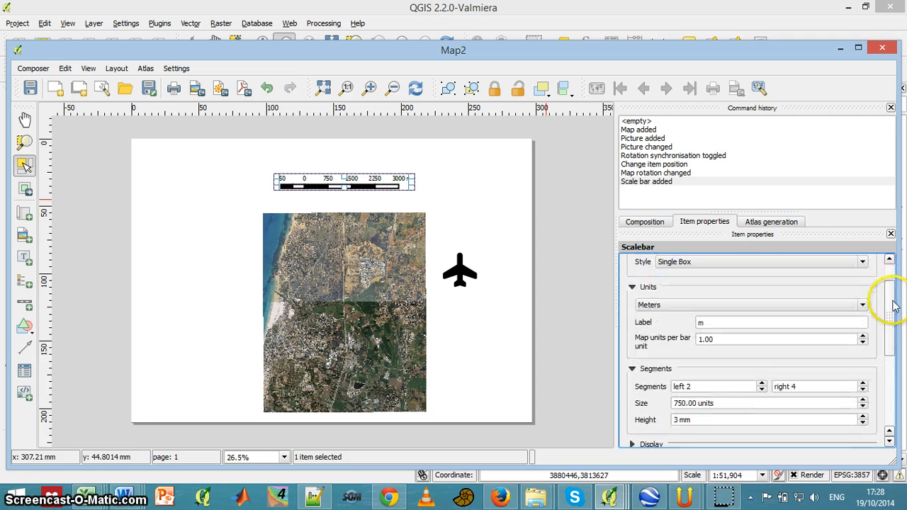
scroll(down, 3)
text(10)
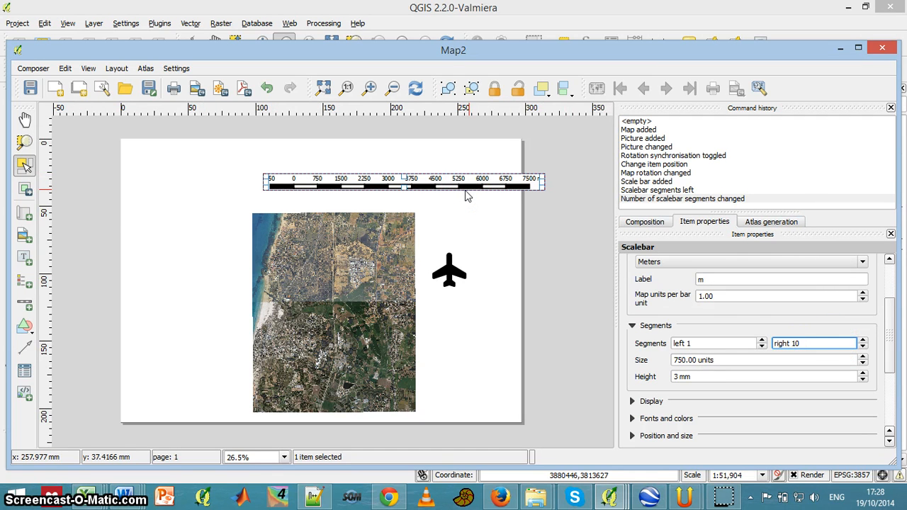
triple_click(758, 360)
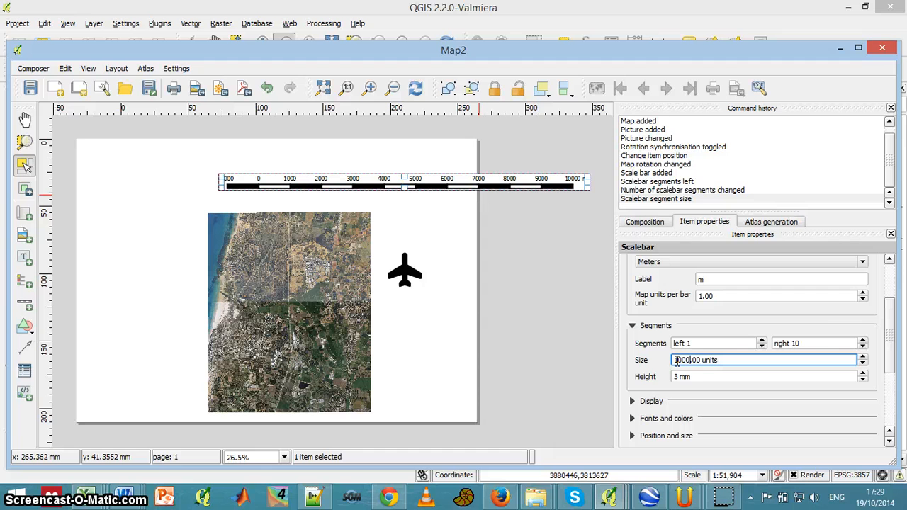
click(862, 346)
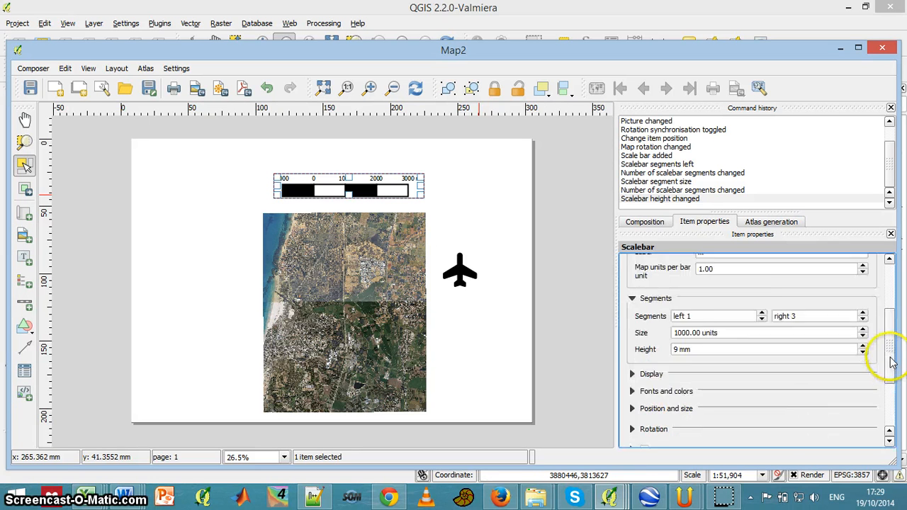
- Set Segments right to 3 and Height to 9 mm, and expand the Display section
scroll(down, 3)
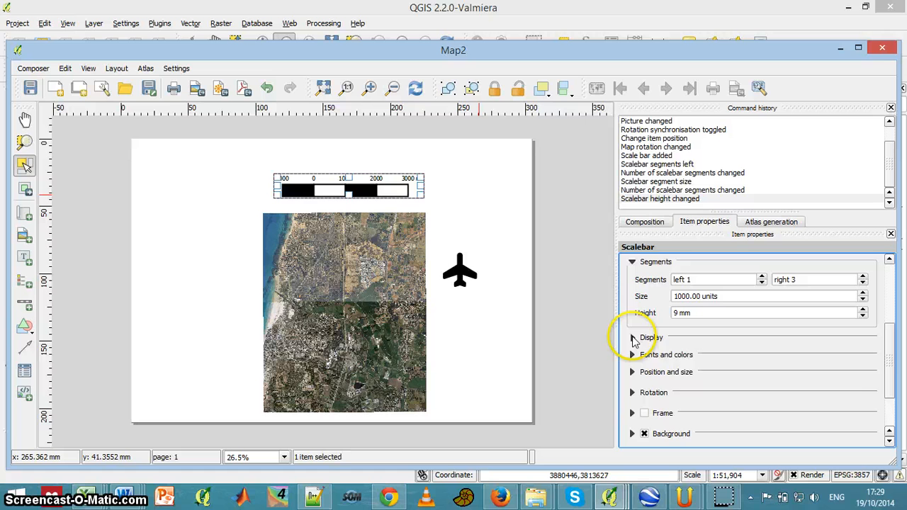
click(632, 337)
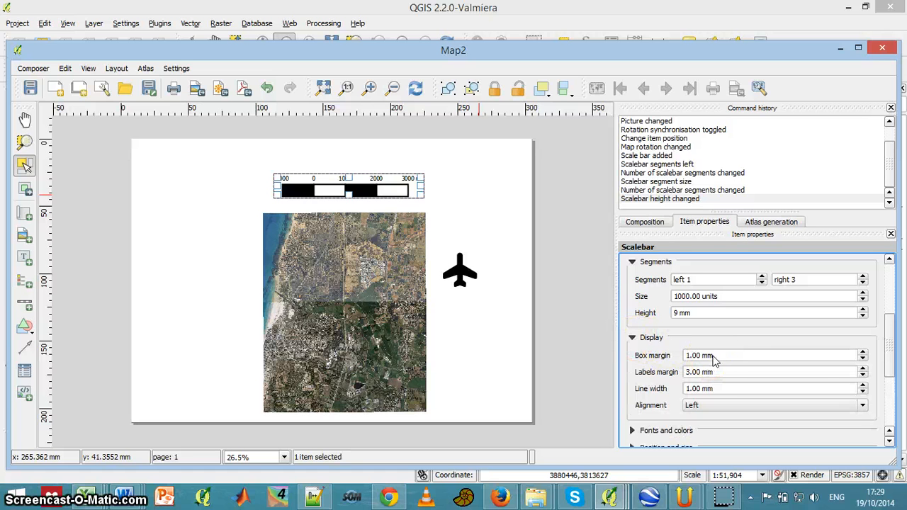
mouse_move(748, 361)
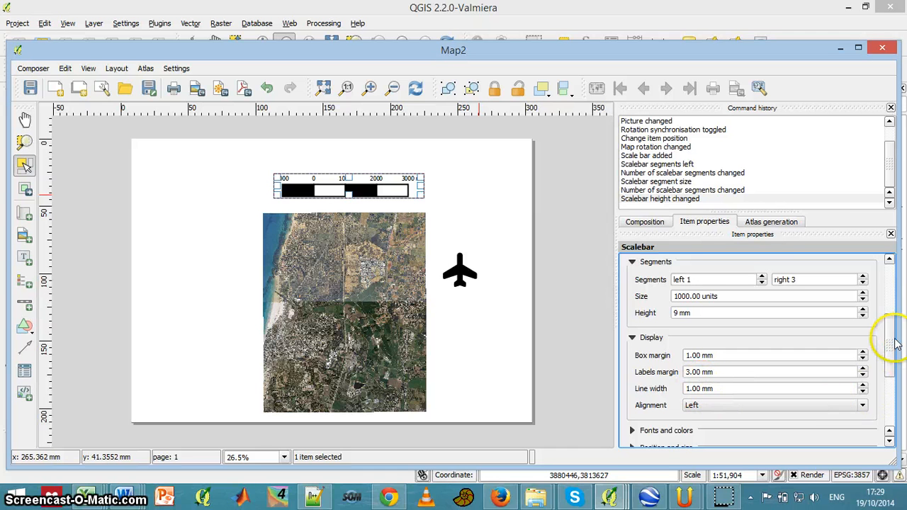
scroll(down, 3)
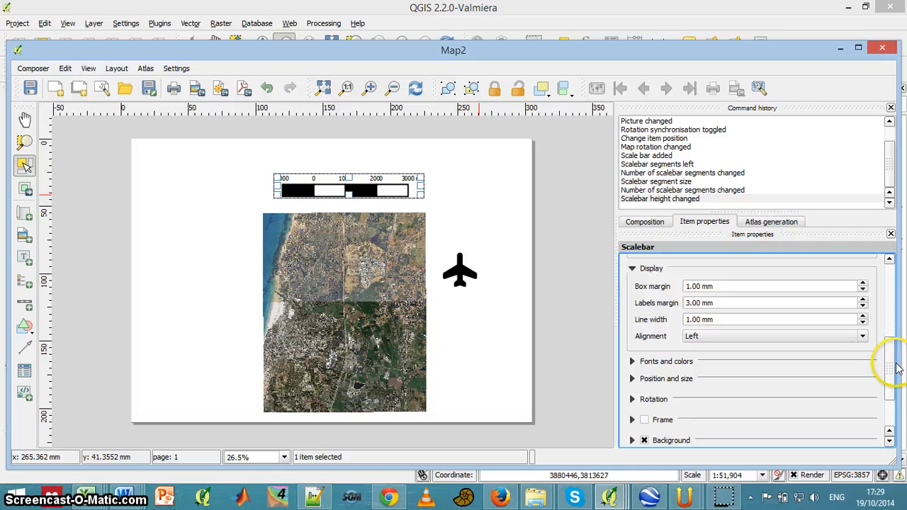
scroll(up, 3)
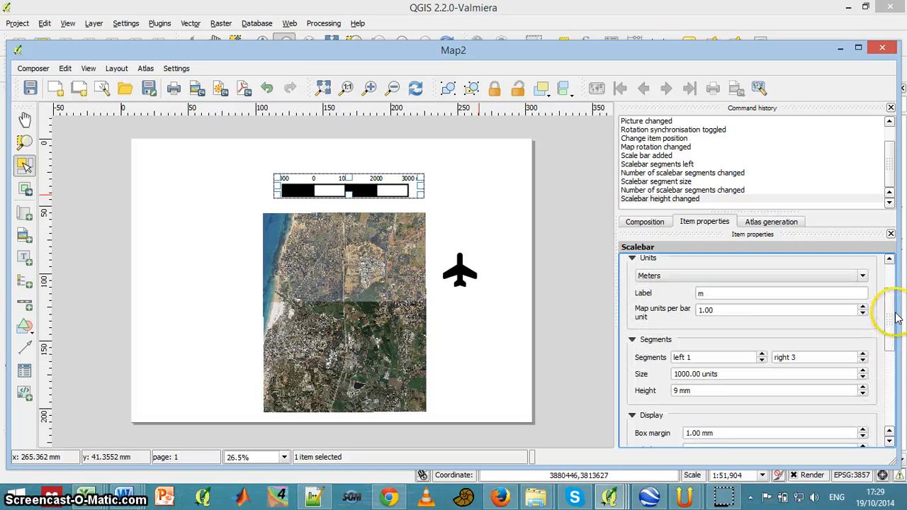
scroll(up, 3)
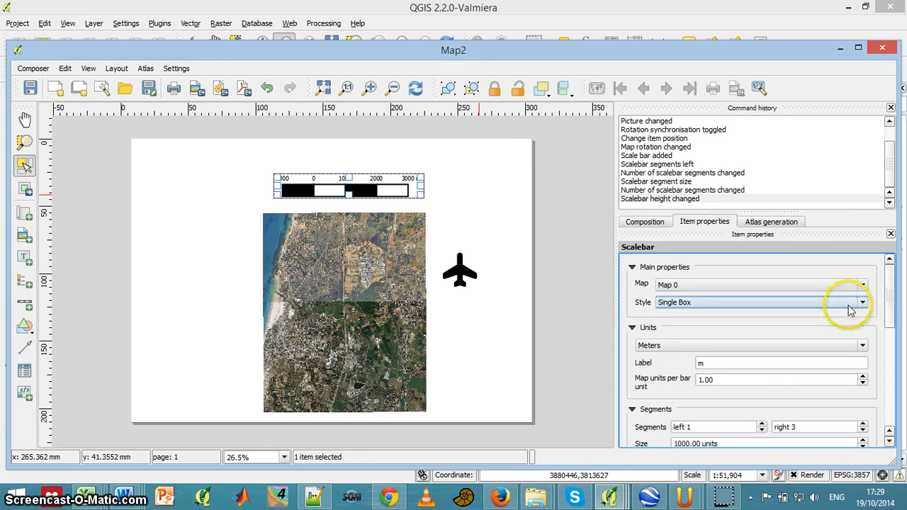
- Change the scale bar style to Double Box, then to Line Ticks Middle
click(861, 302)
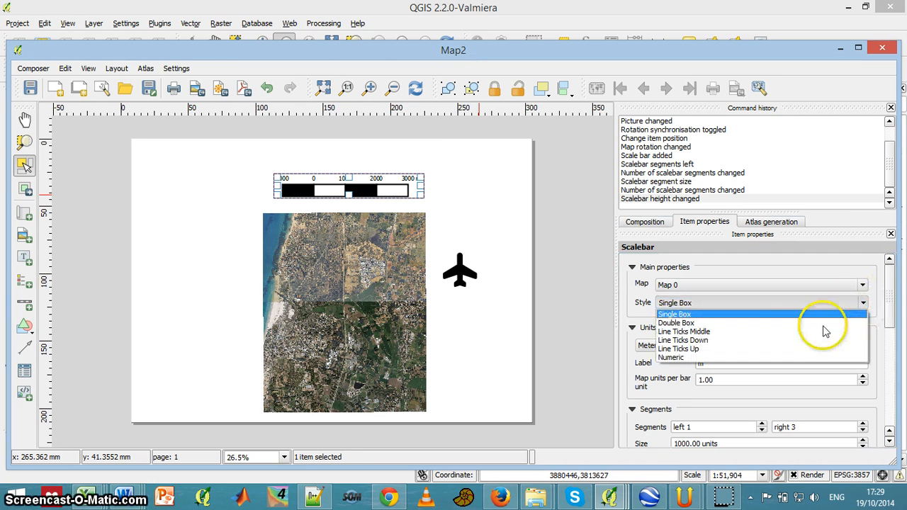
click(676, 323)
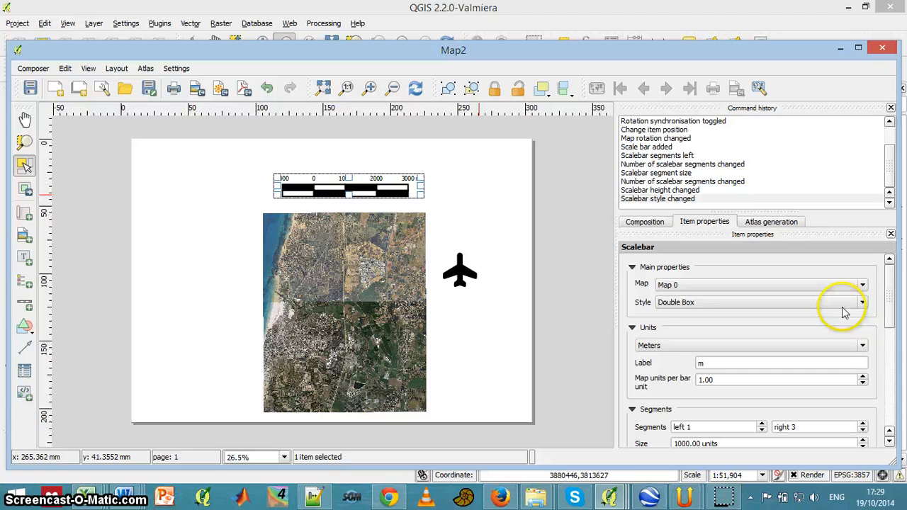
click(861, 301)
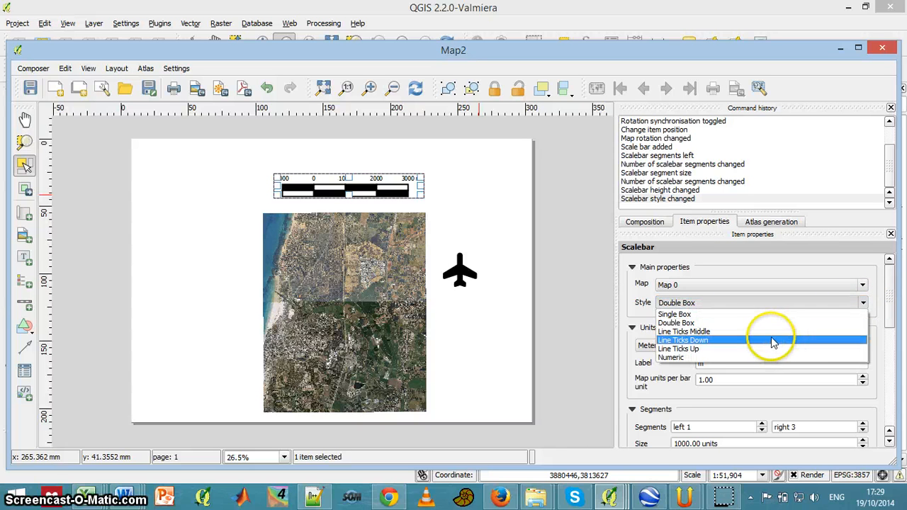
click(683, 332)
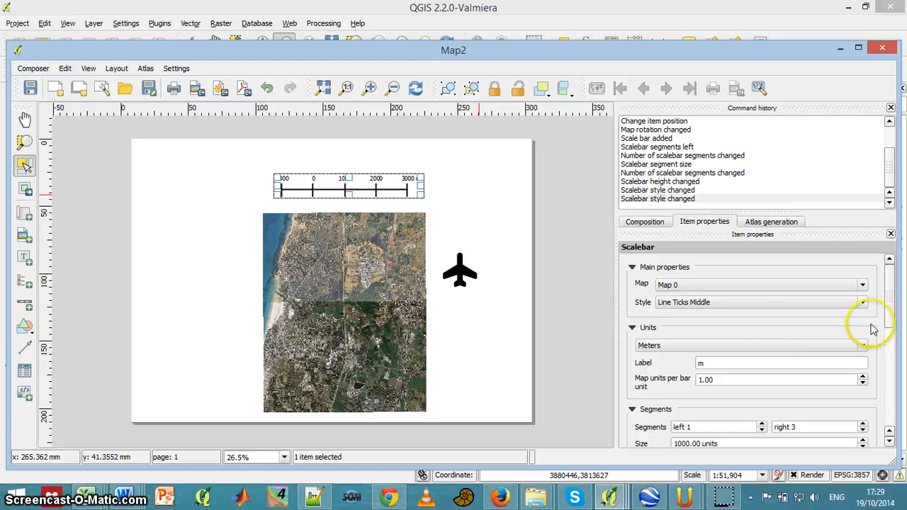
scroll(down, 3)
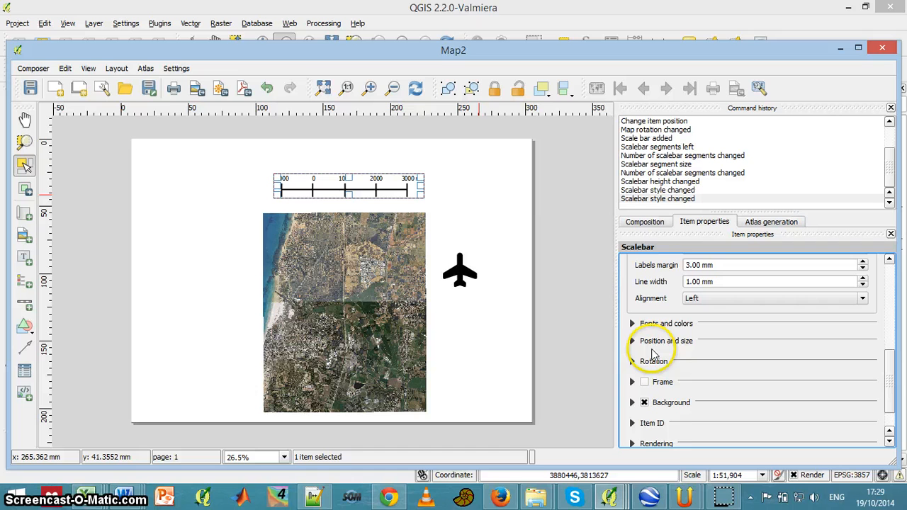
mouse_move(631, 347)
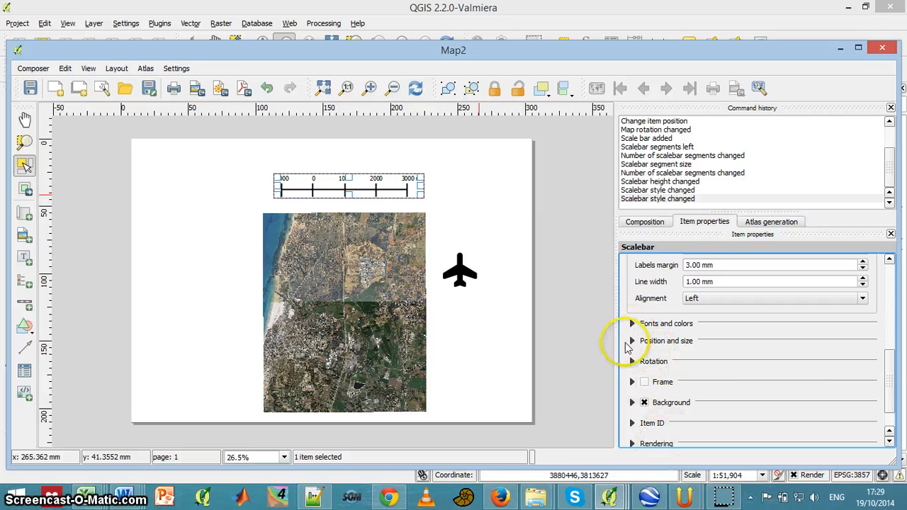
- Expand the Rotation section showing the scale bar at 0 degrees
click(632, 361)
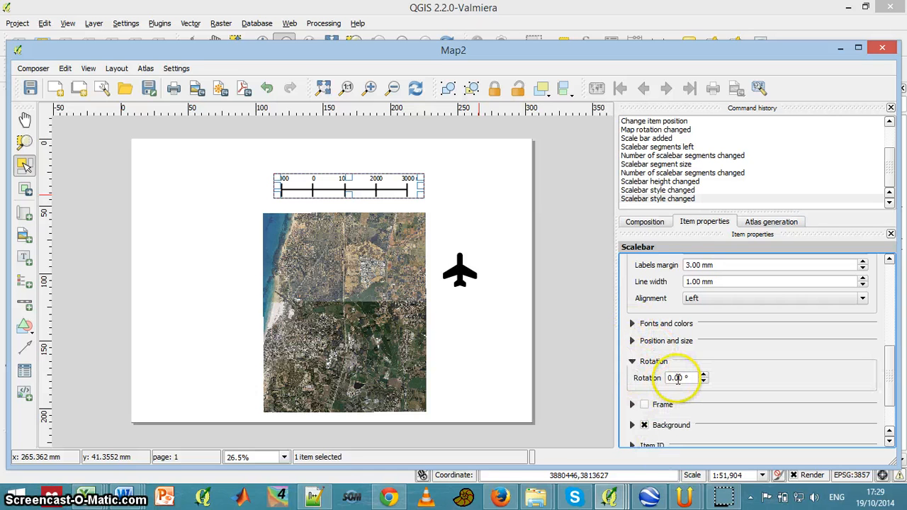